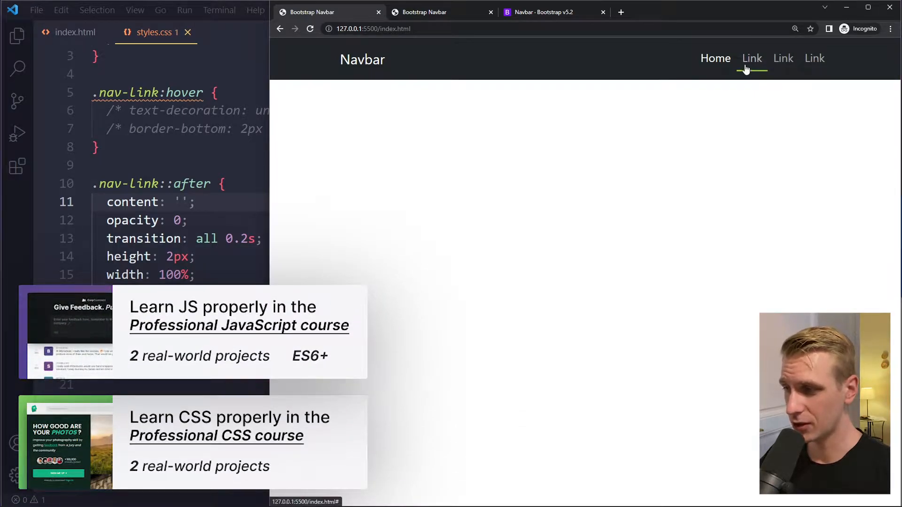
mouse_move(765, 68)
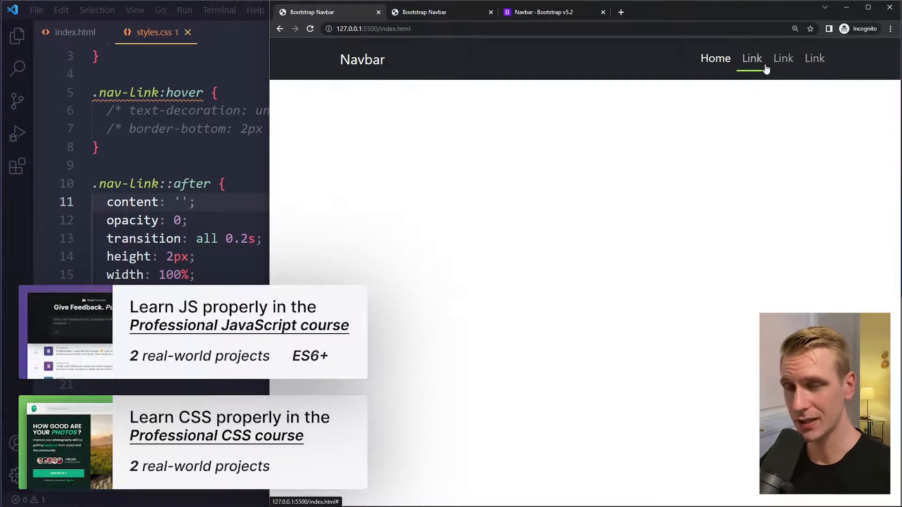
Step: Switch the editor to index.html to show the navbar markup
left_click(75, 32)
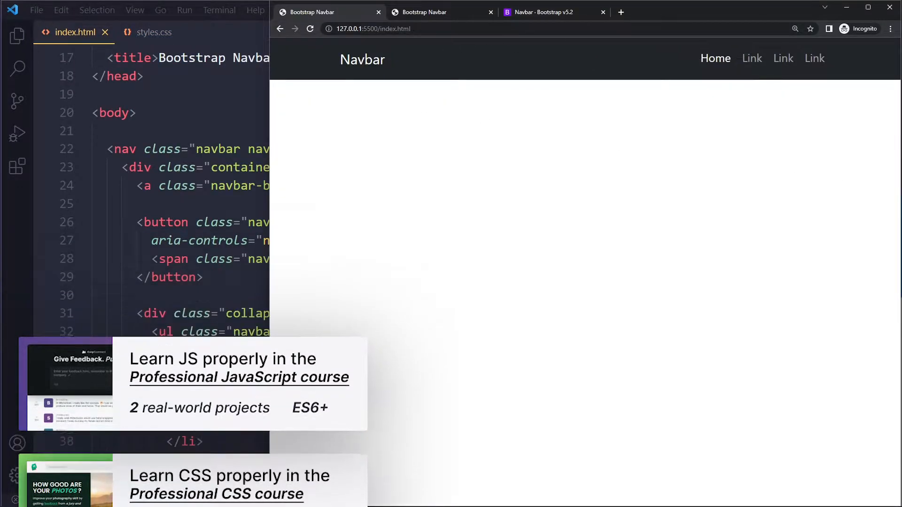
Step: Review the Bootstrap Navbar docs example markup, then return to the project's index.html
left_click(552, 11)
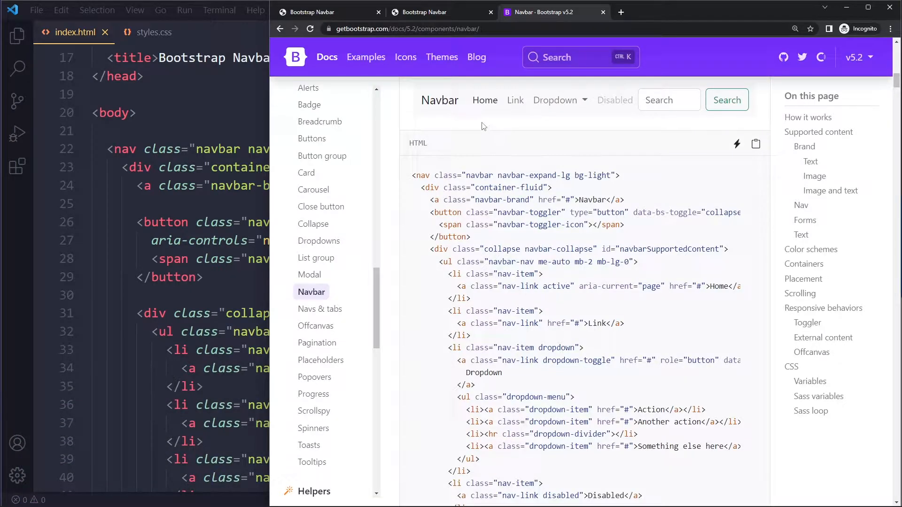
scroll("down", 3)
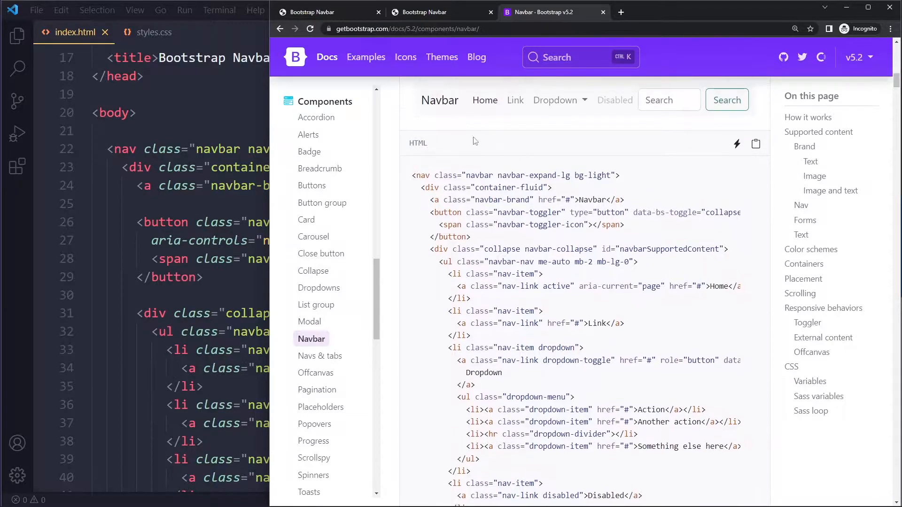
left_click(314, 12)
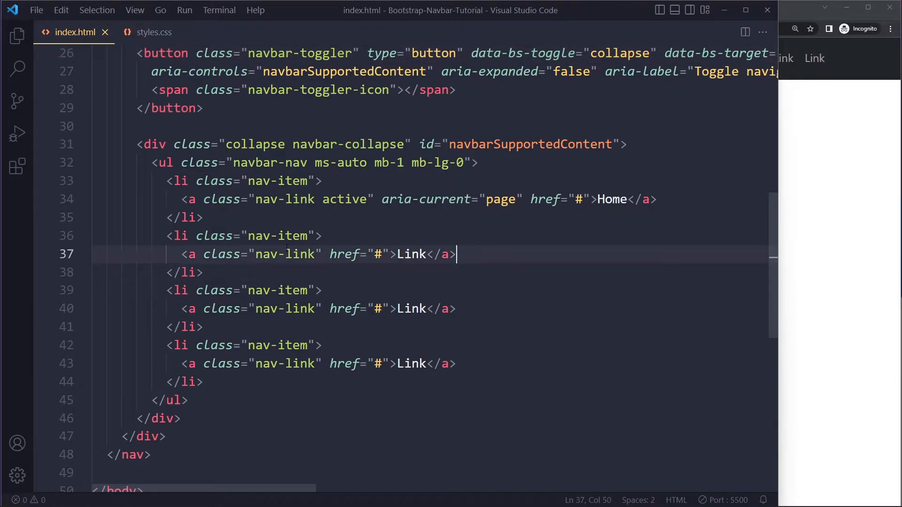
Step: In styles.css write .nav-link:hover { text-decoration: underline; }
left_click(153, 32)
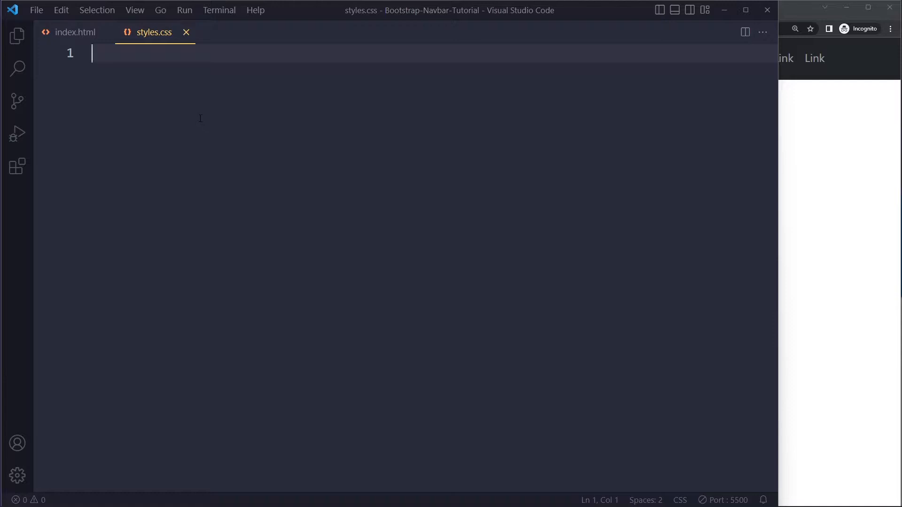
type(".nav-Link")
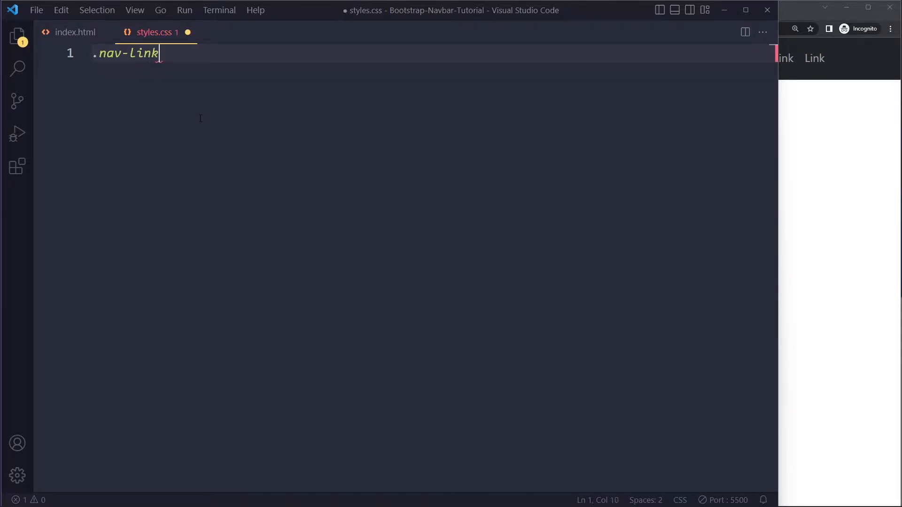
type("{")
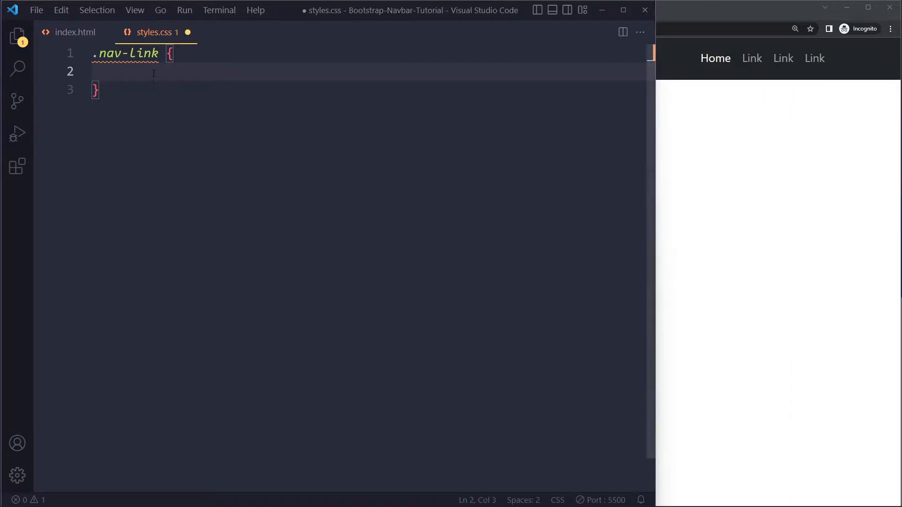
type(":hov")
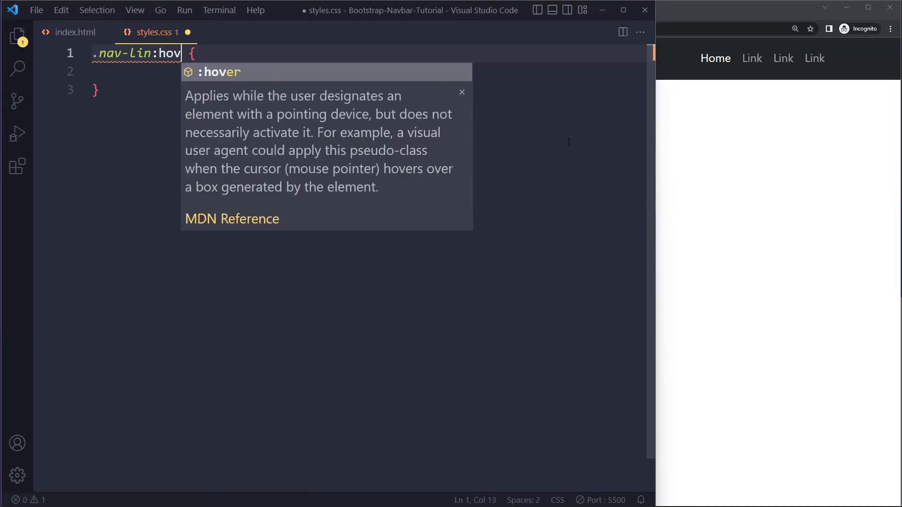
key("Enter")
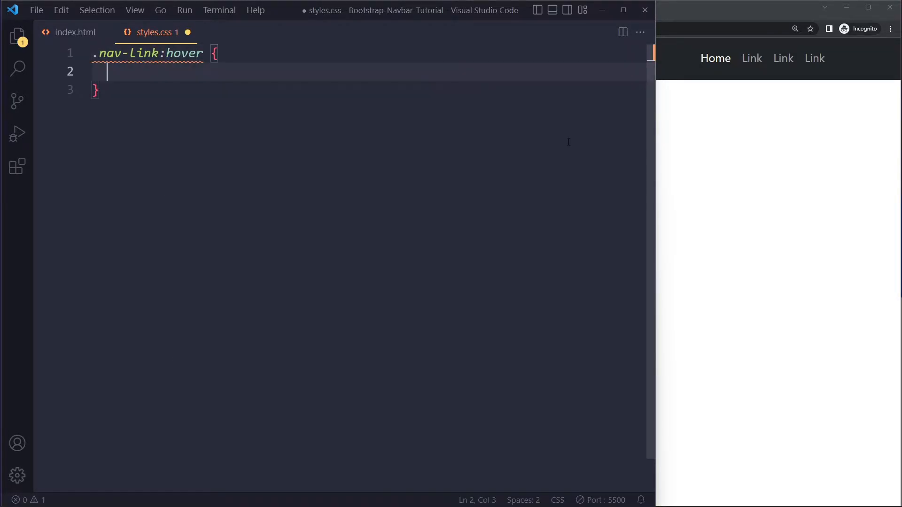
type("t")
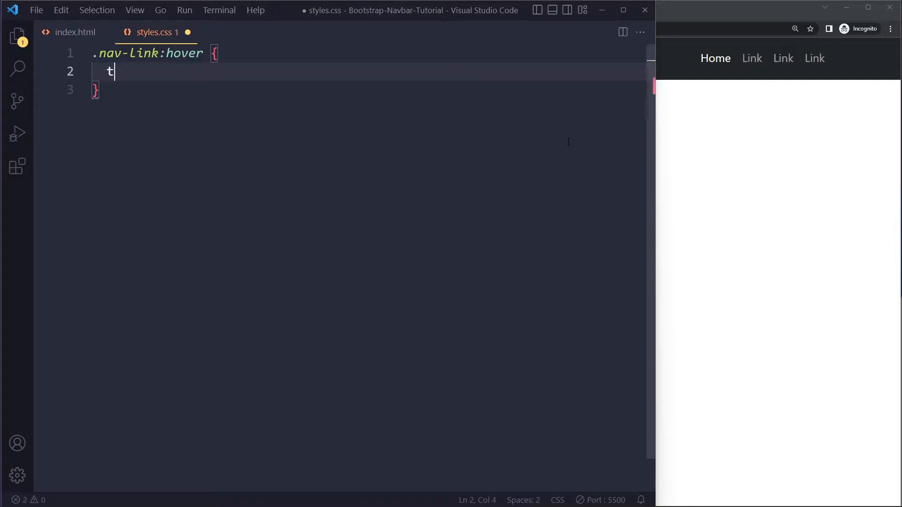
type("ext-decoration: ;")
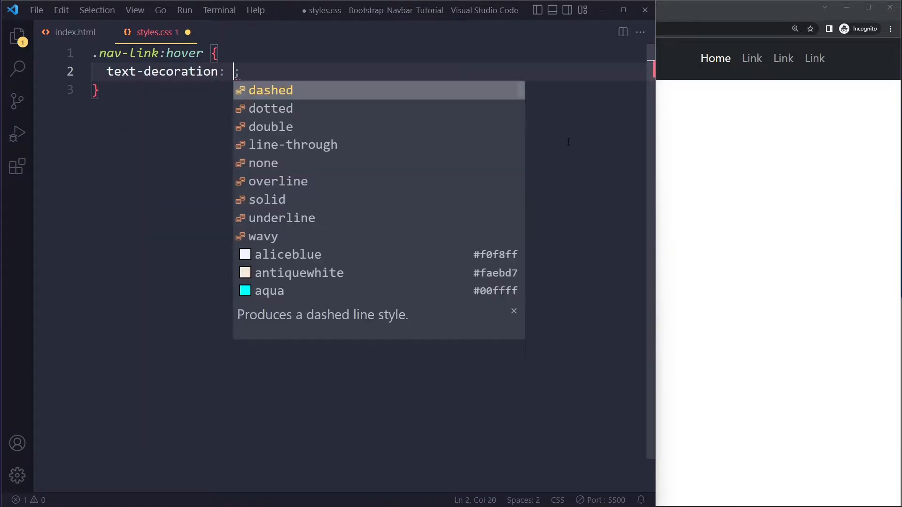
type("underline")
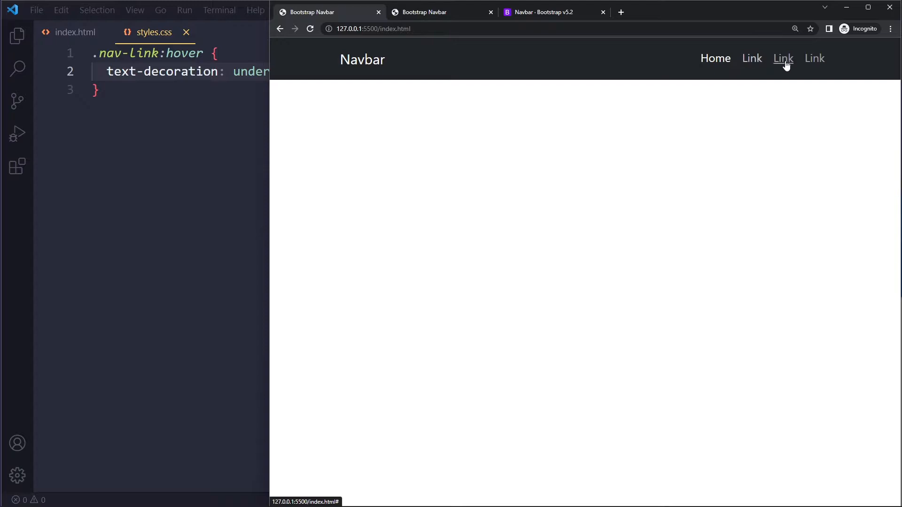
mouse_move(752, 58)
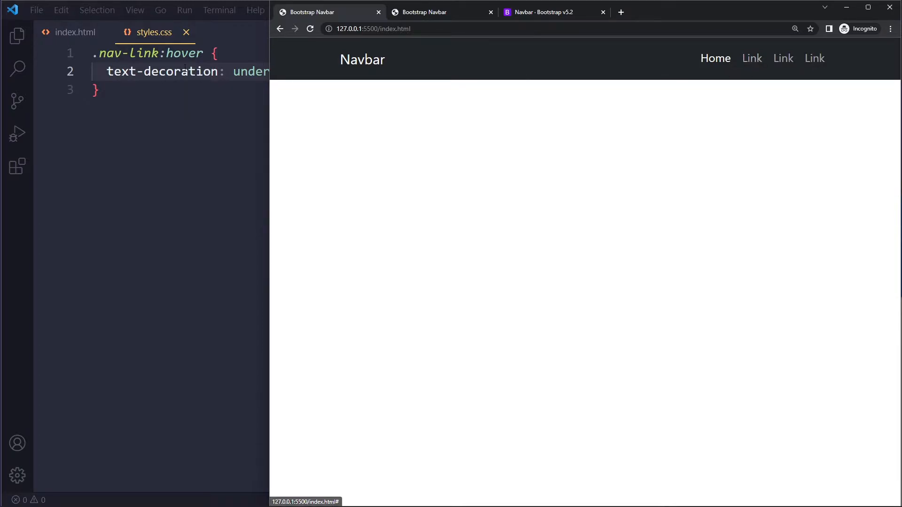
Step: Start an empty base .nav-link rule above the hover rule
type(".nav-link {")
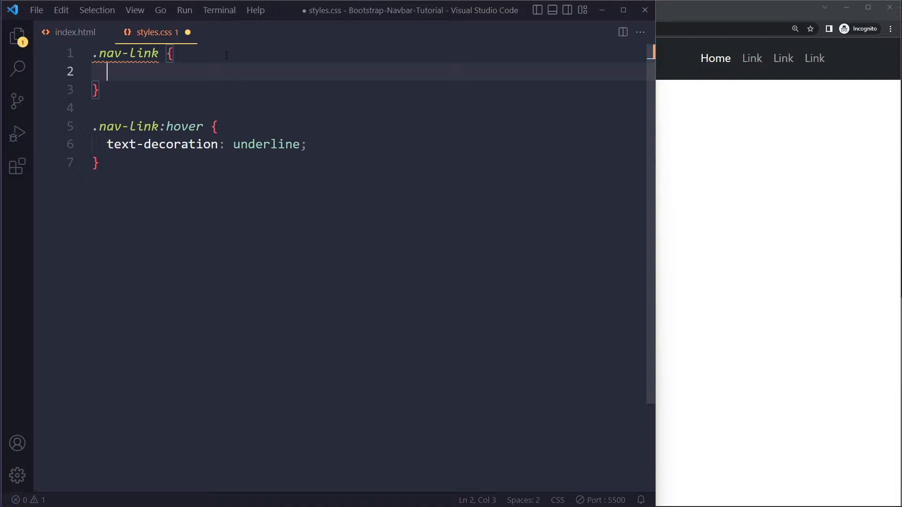
Step: Add transition: all 0.2s; inside the .nav-link rule
type("transitio")
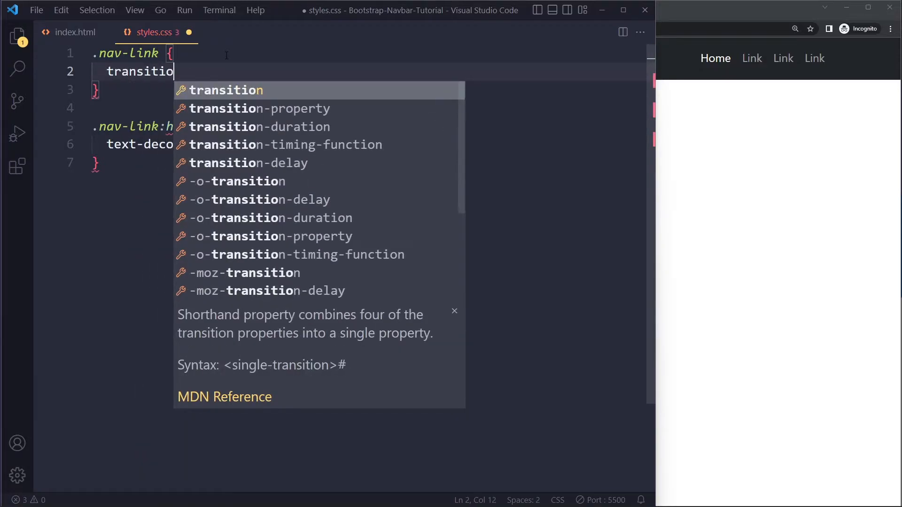
type("n:")
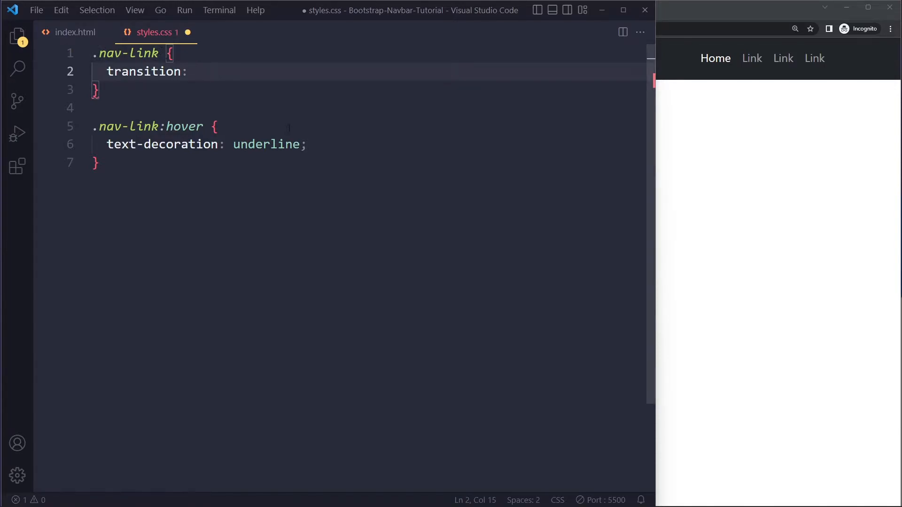
type("all 0.2s;")
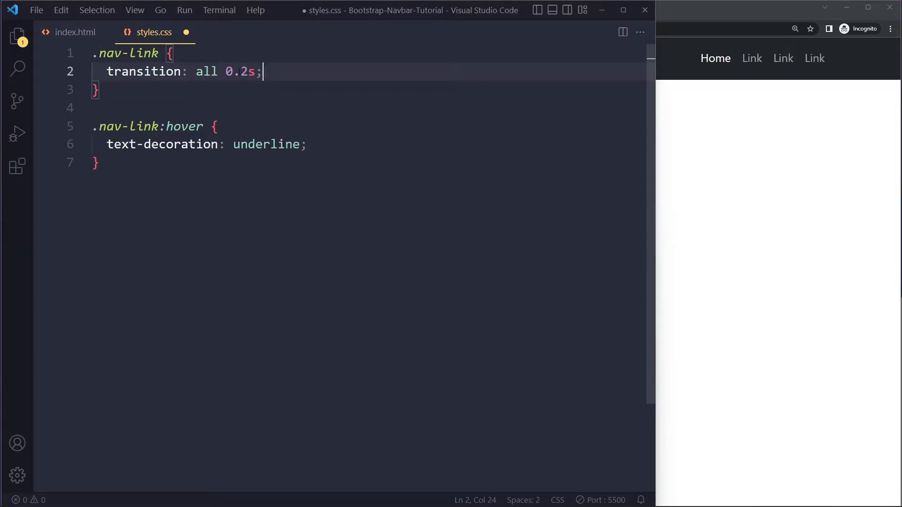
mouse_move(783, 58)
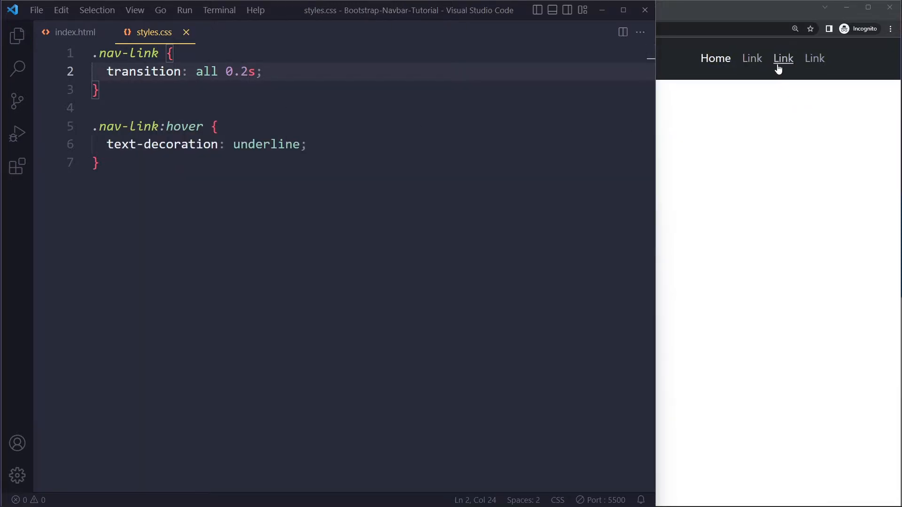
mouse_move(713, 82)
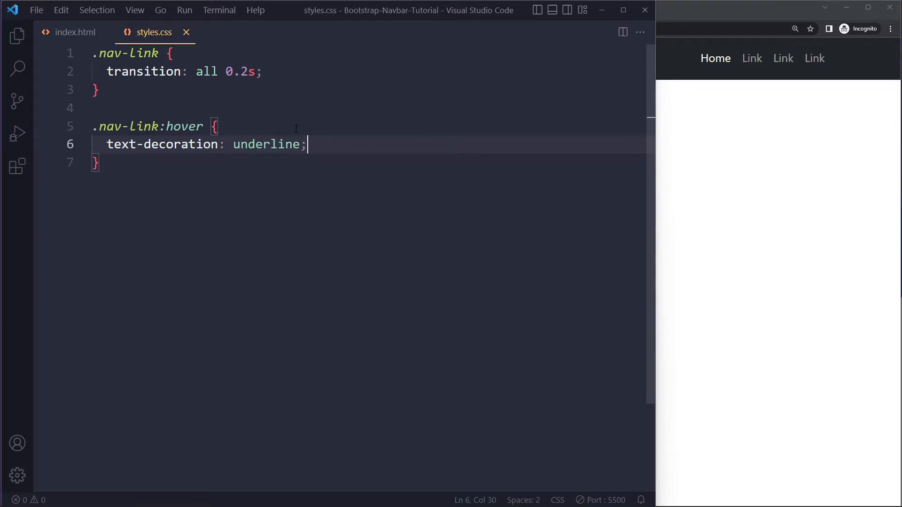
mouse_move(815, 58)
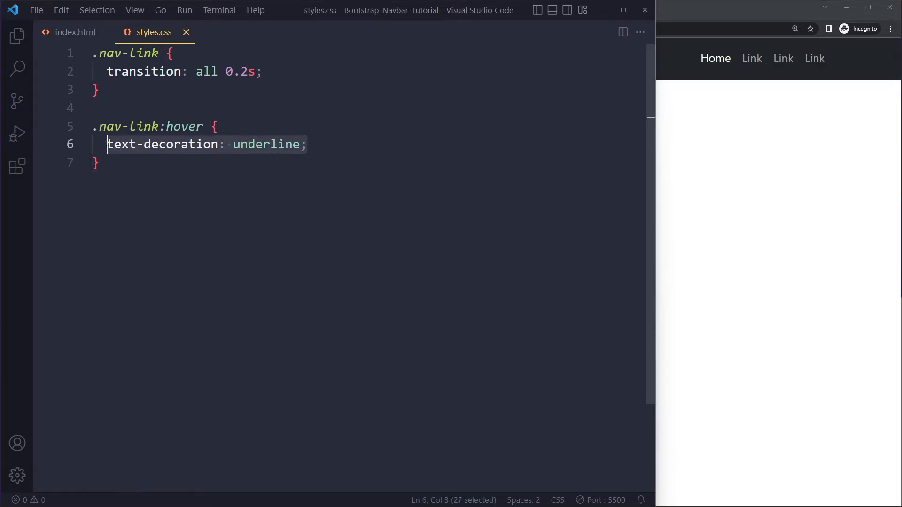
Step: Give the hover rule border-bottom: 2px solid greenyellow; then leave a fresh line below it
type("border-bottom:")
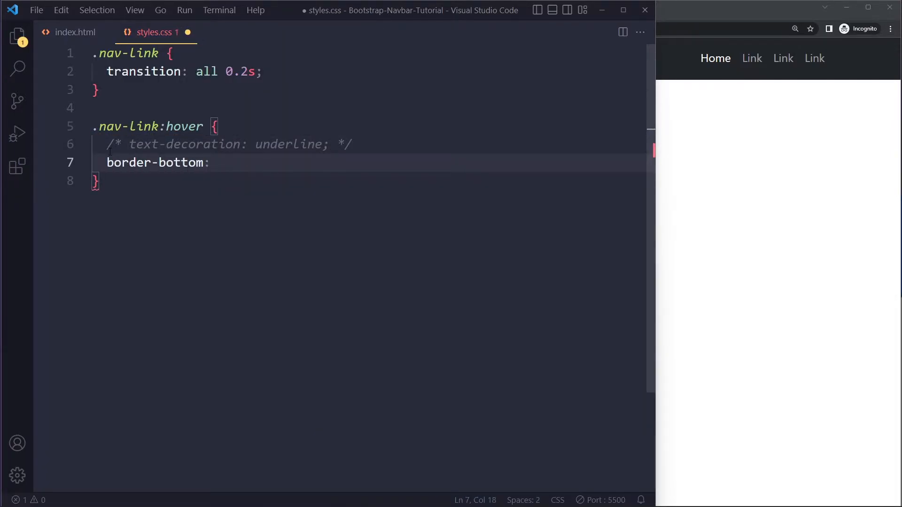
type("2px")
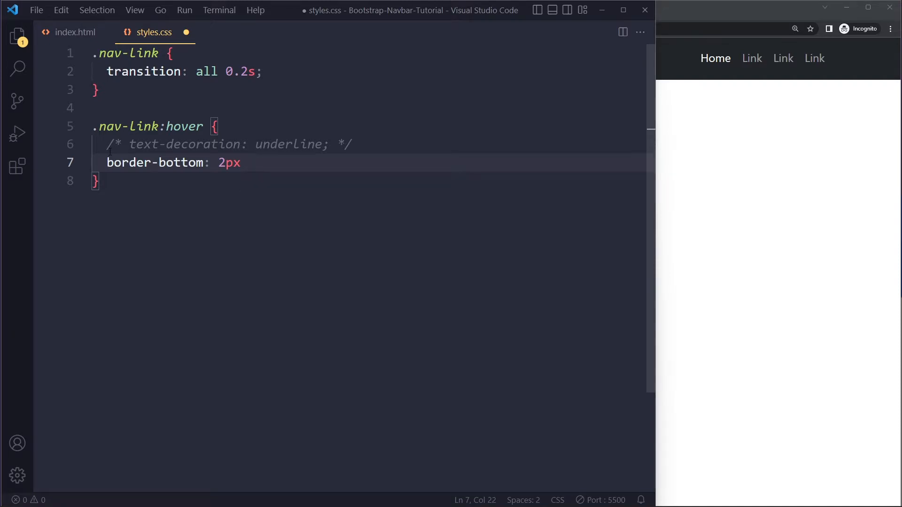
type("solid")
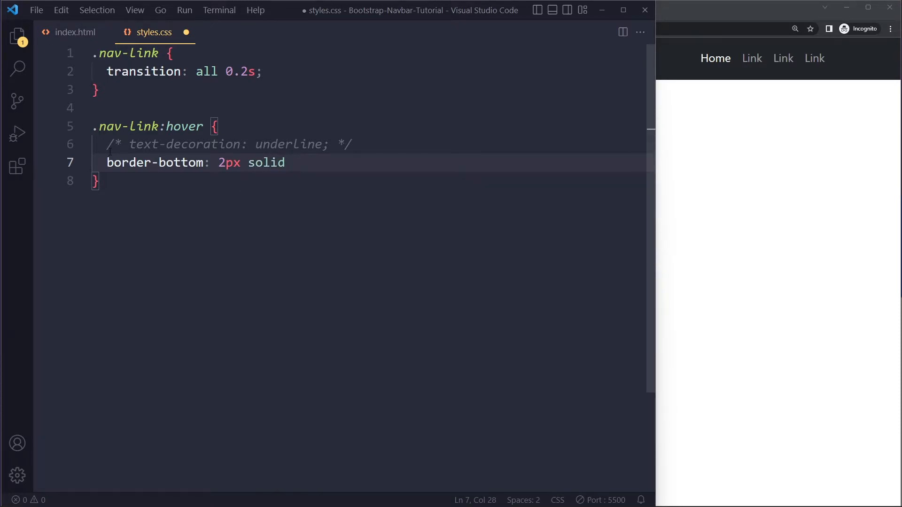
type("greenyellow;")
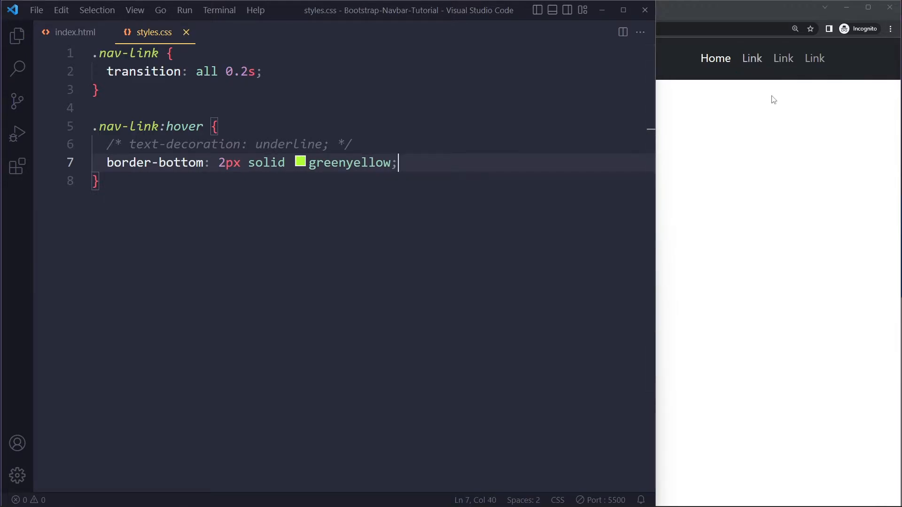
mouse_move(752, 58)
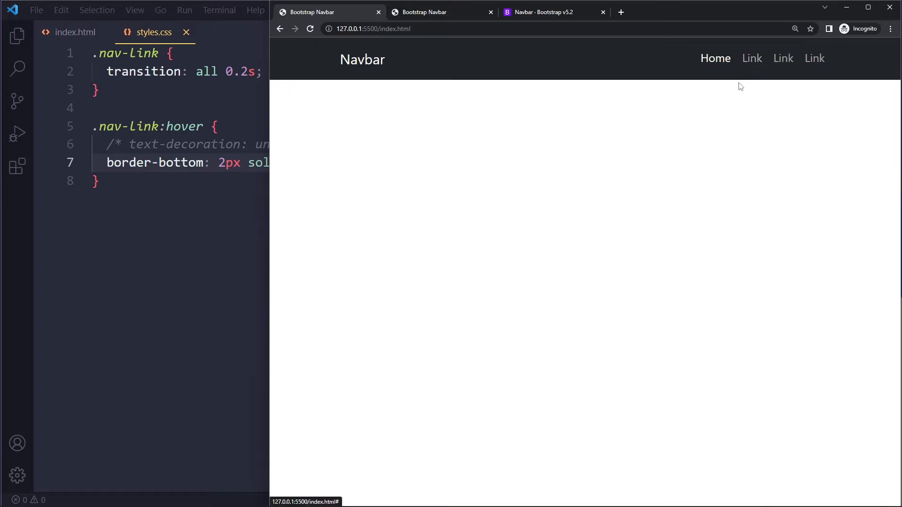
mouse_move(752, 58)
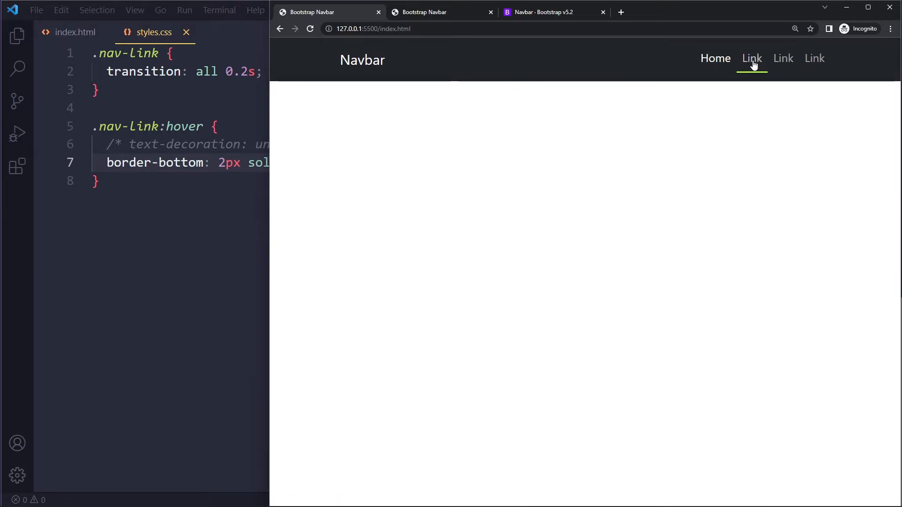
mouse_move(783, 58)
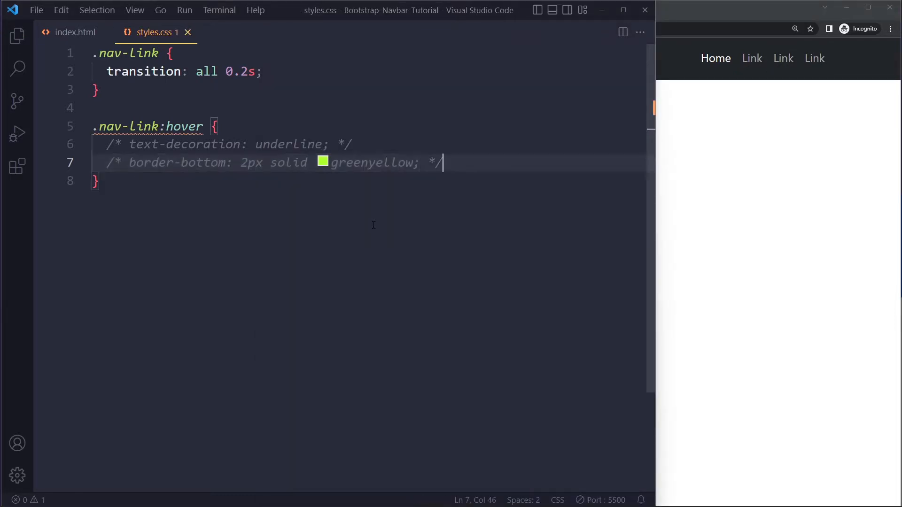
key("Enter")
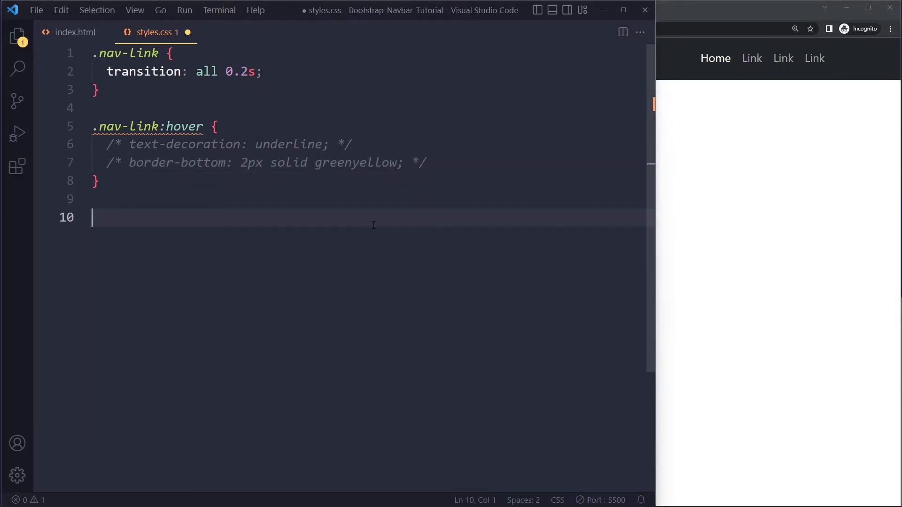
Step: Start a .nav-link:hover::after rule
type(".nav")
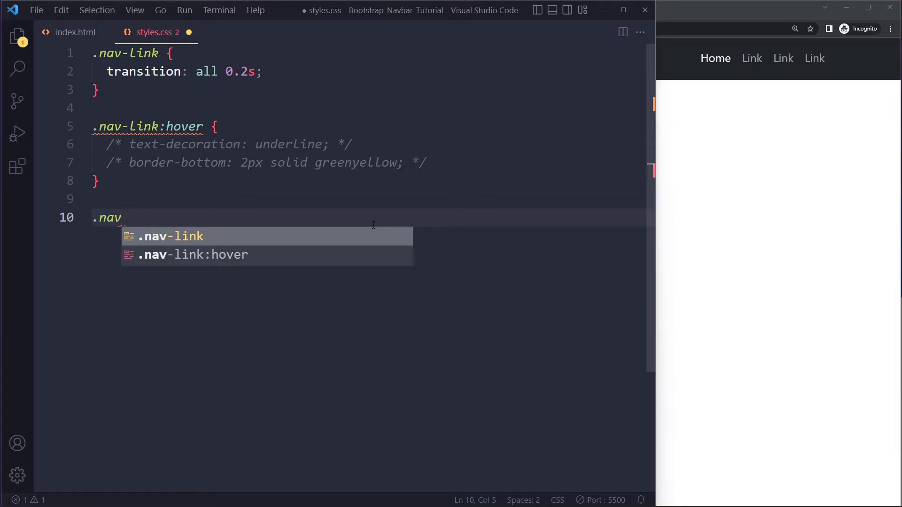
type("-link:")
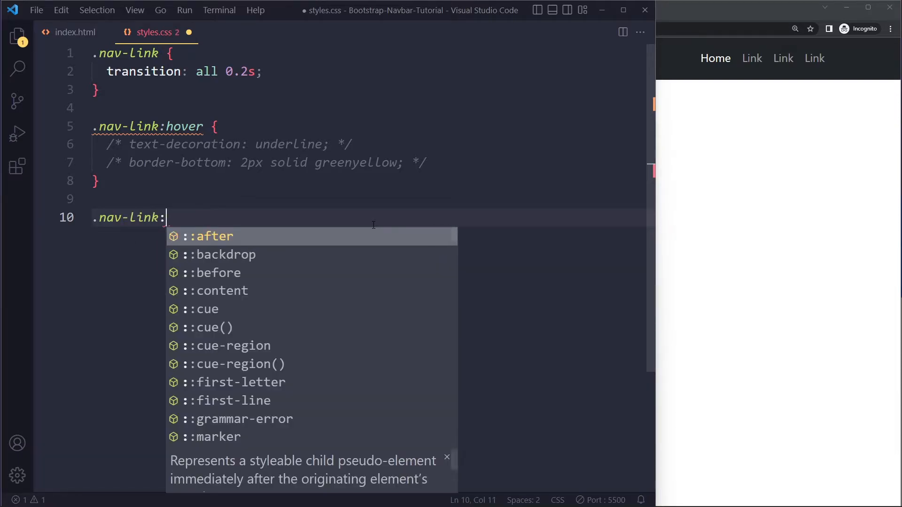
type("hover")
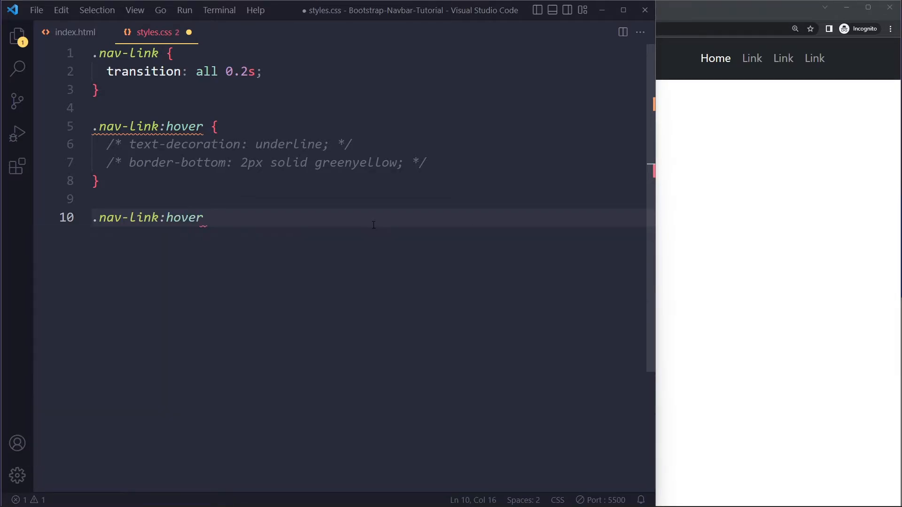
type("::before {")
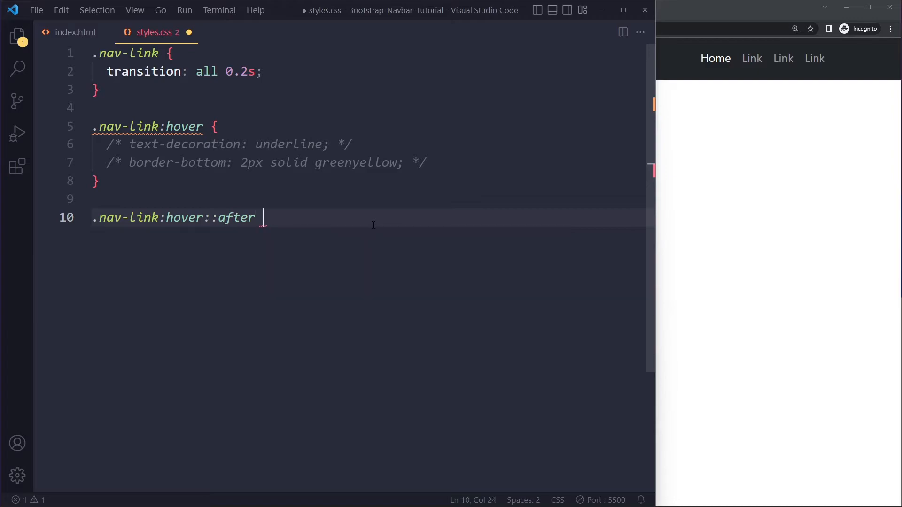
type("{")
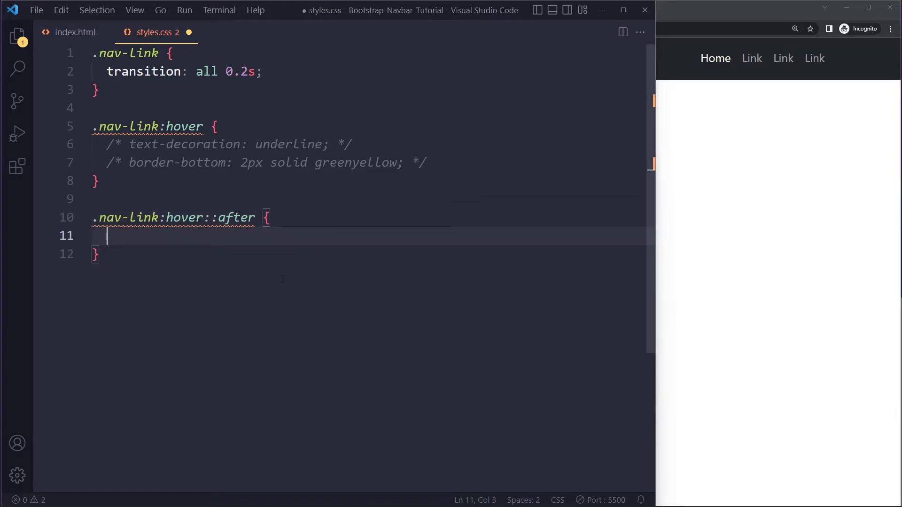
Step: Set content: ''; in the ::after rule and begin its next declaration
type("content: '';")
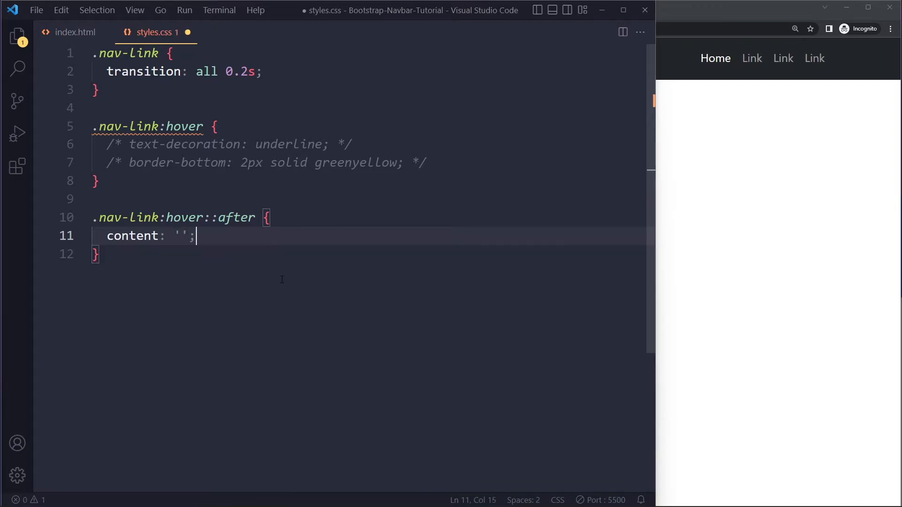
key("Enter")
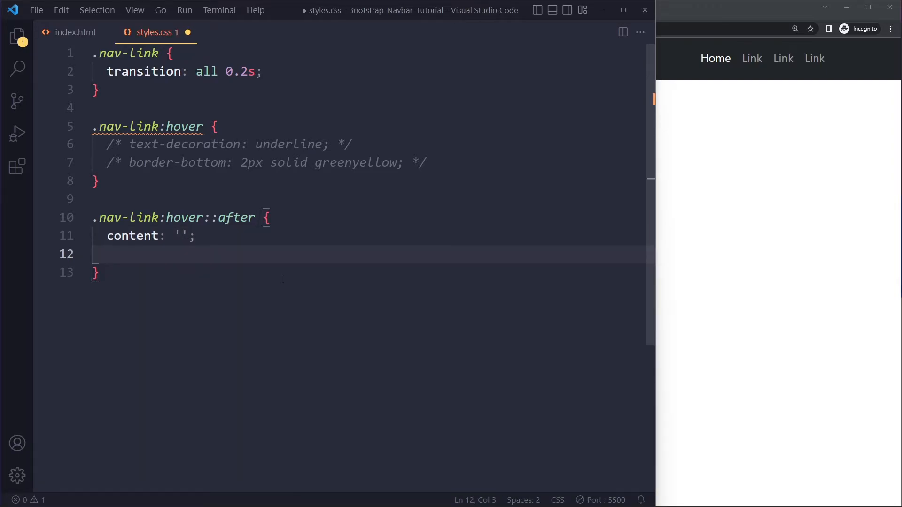
type("f")
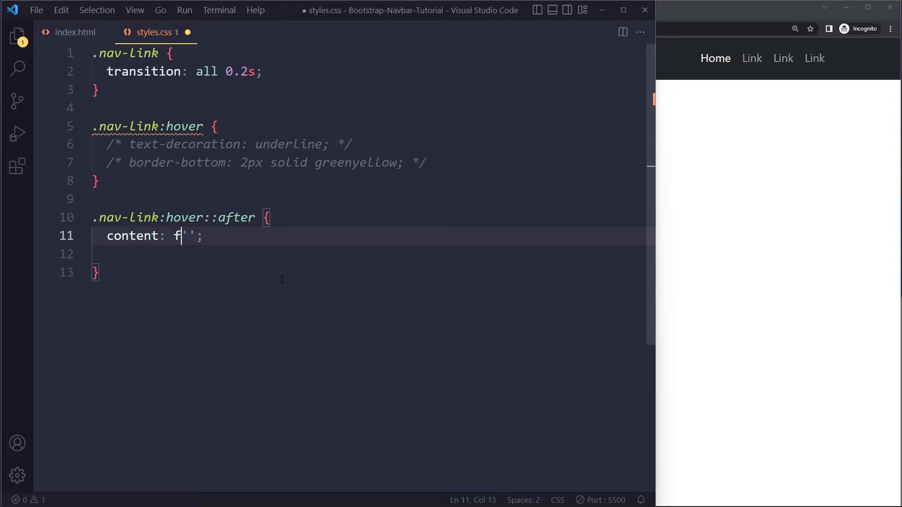
type("ds")
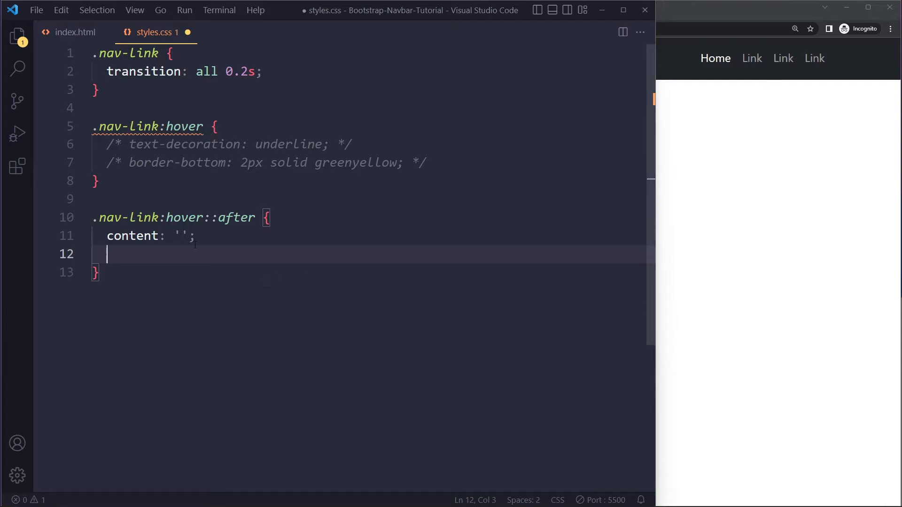
Step: Give the ::after bar height 2px, width 100% and background-color greenyellow
type("h")
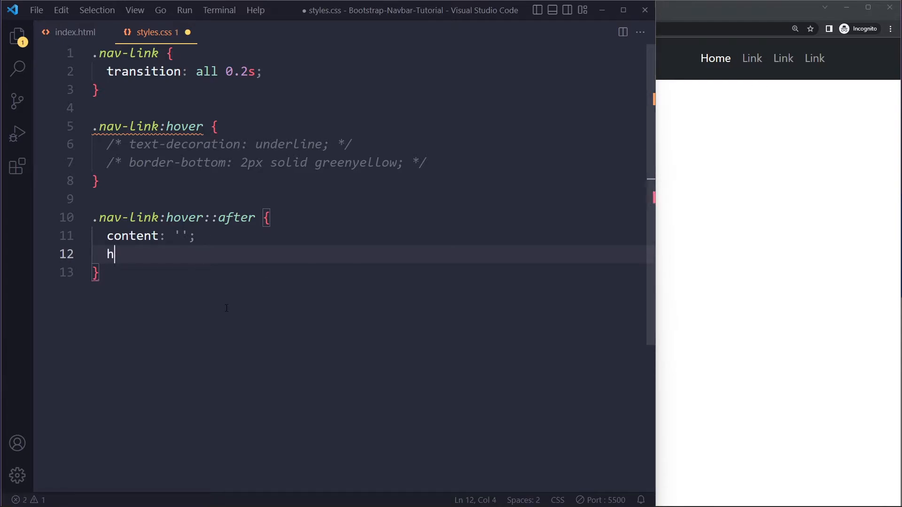
type("eight: 2px;")
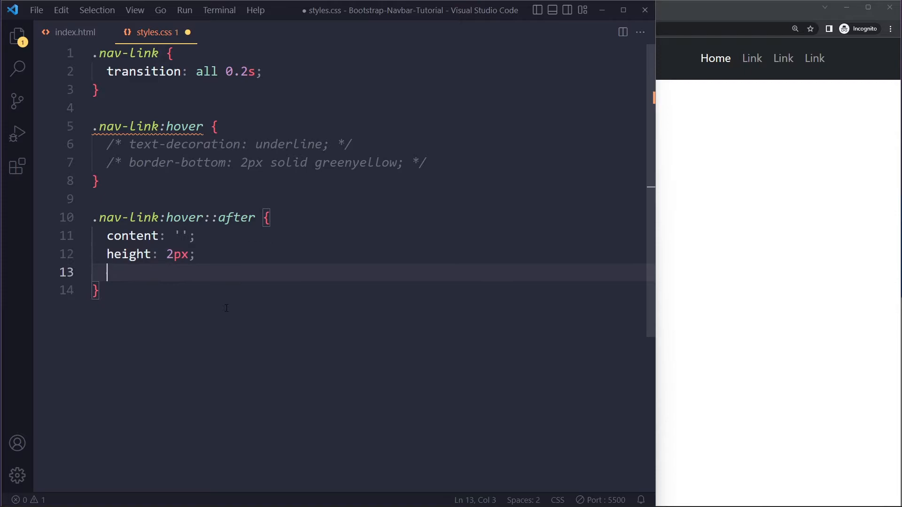
type("width: 100")
type("background")
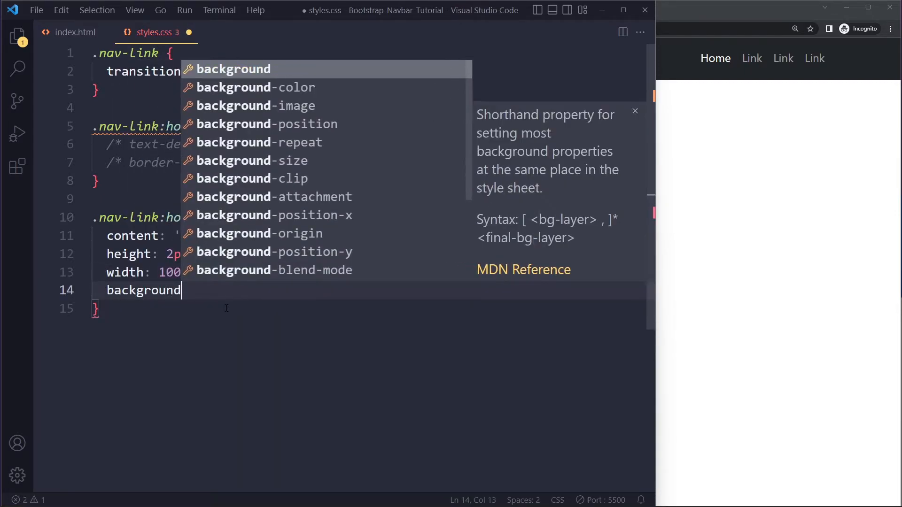
type("-color: greenyellow;")
type("position: absolute;")
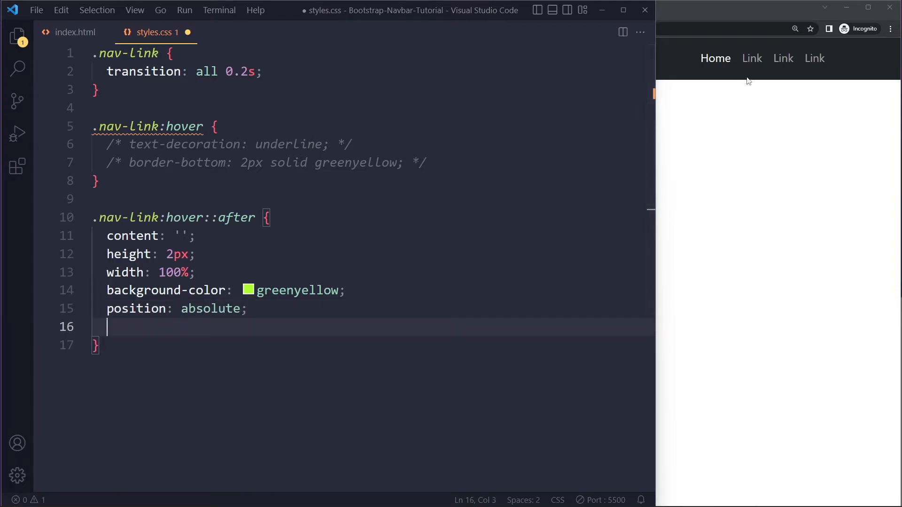
Step: Position the bar absolutely at bottom: 0; left: 0;
type("b")
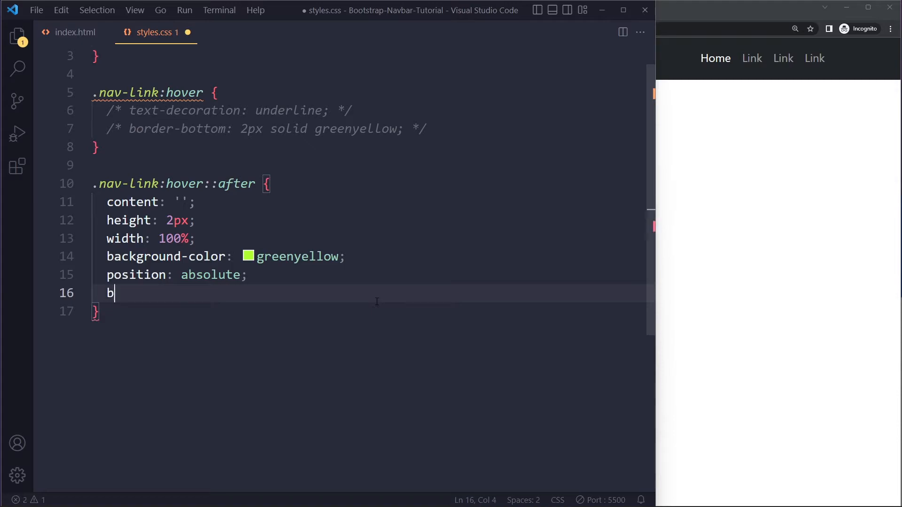
type("ottom: 0;")
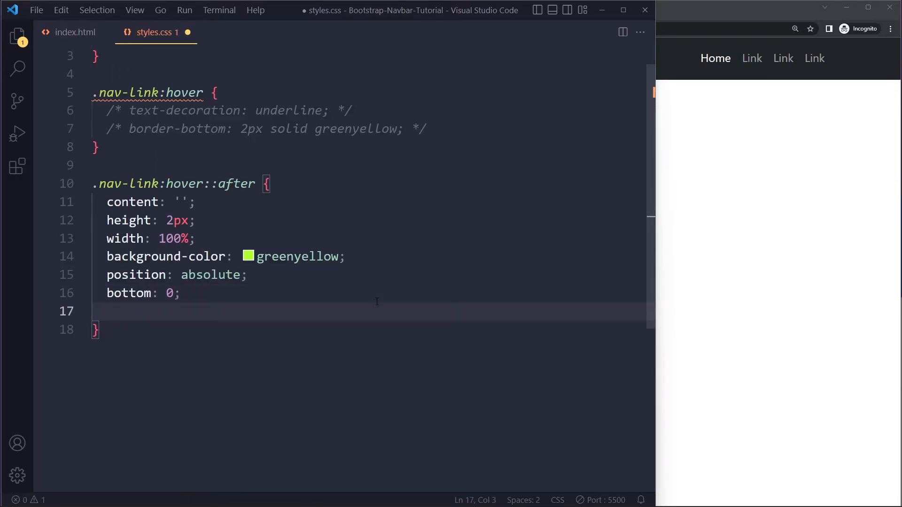
type("left: 0;")
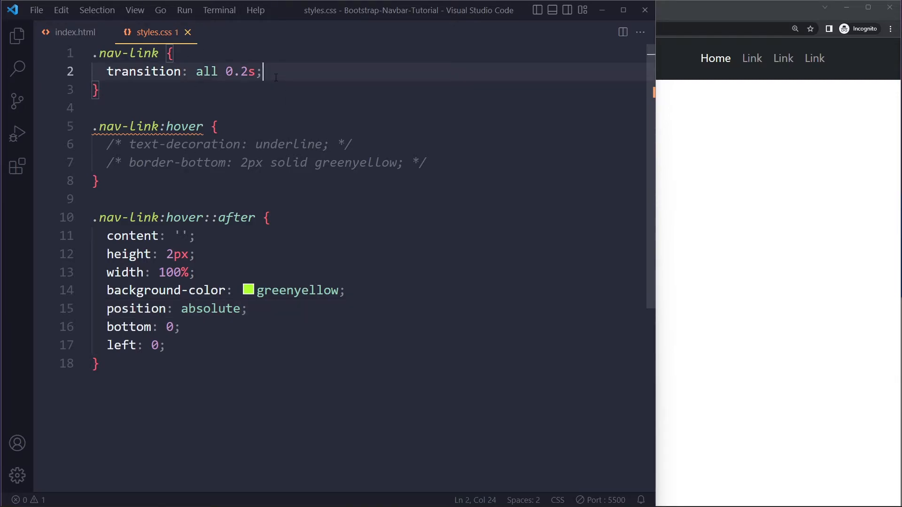
Step: Add position: relative; to the base .nav-link rule
type("position: relative;")
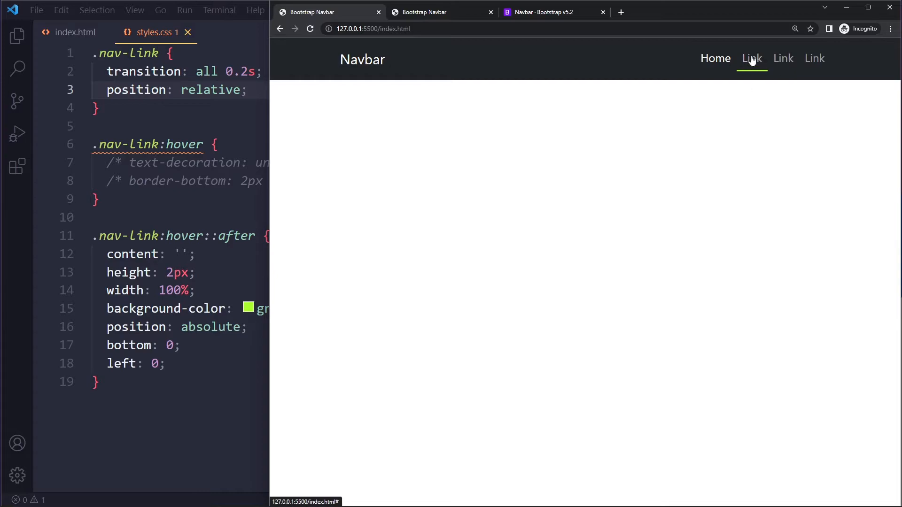
mouse_move(748, 72)
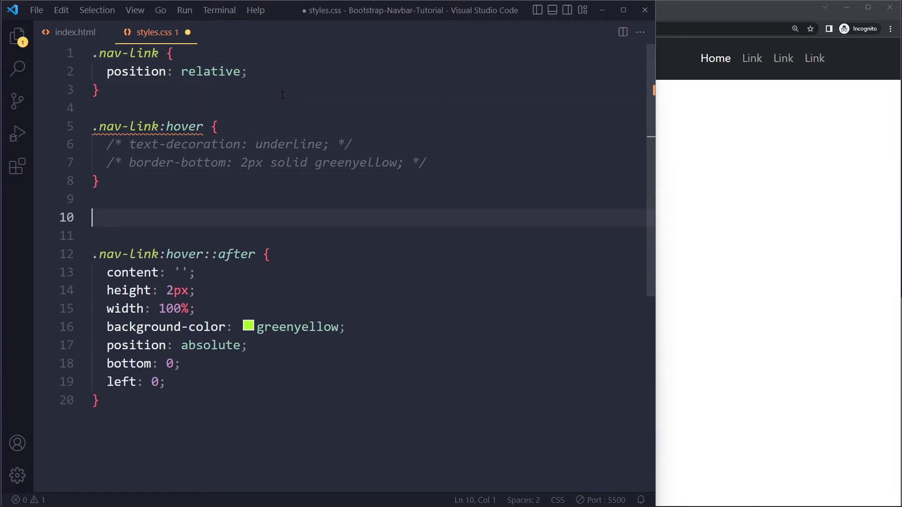
Step: Write .nav-link::after with transition all 0.2s and opacity 0, hover::after setting opacity 1
type(".nav-link::")
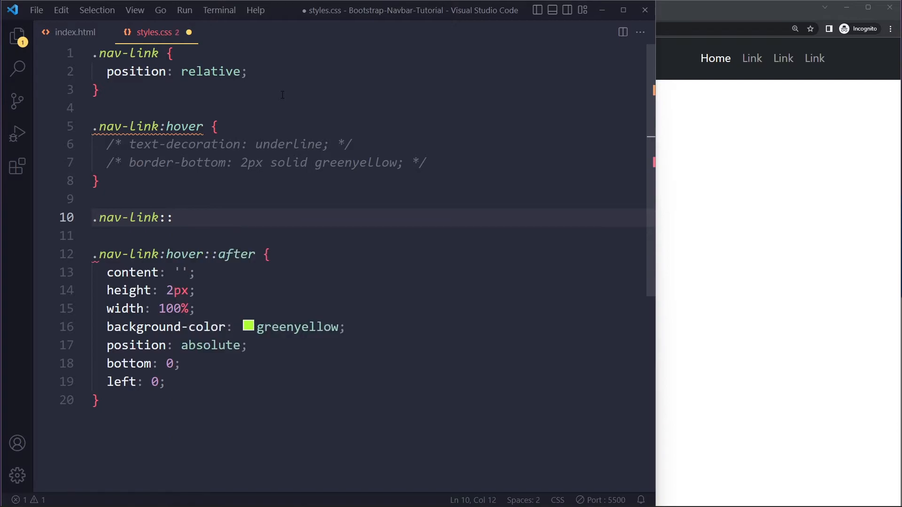
type("after {")
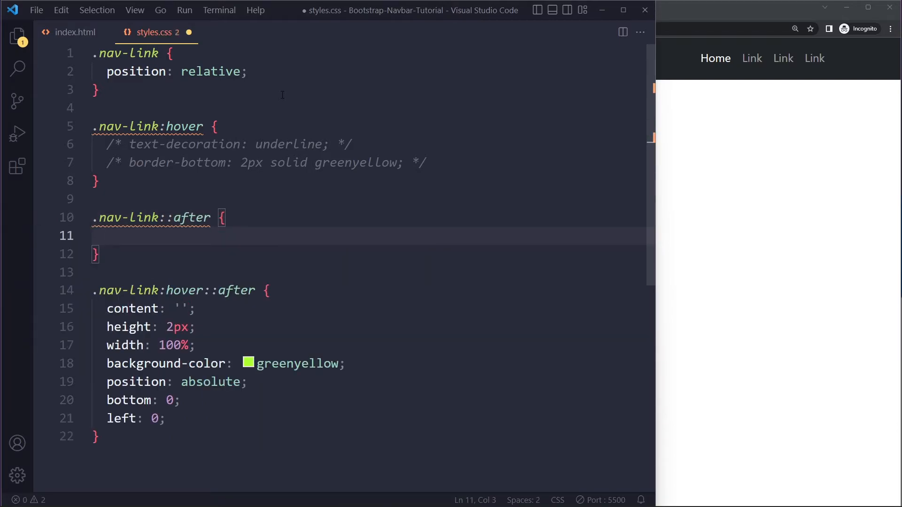
type("transition: all 0.2s;")
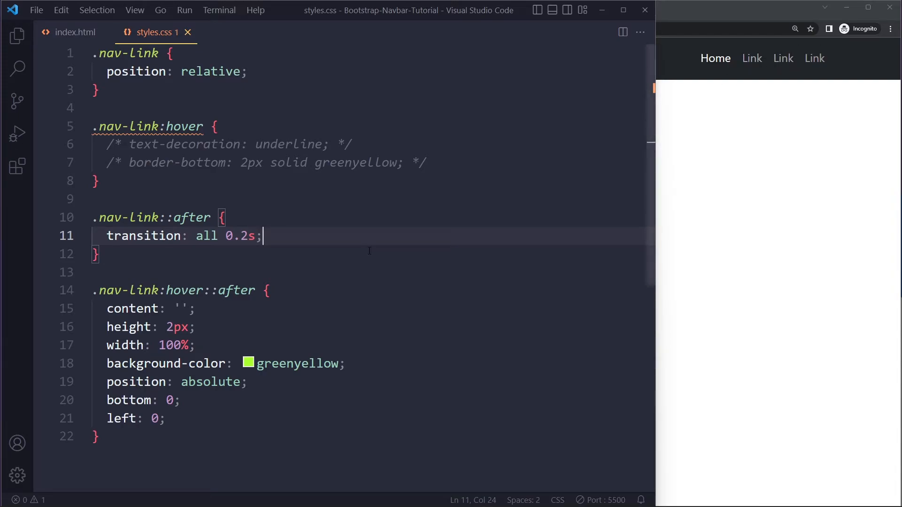
type("opacity: 0;")
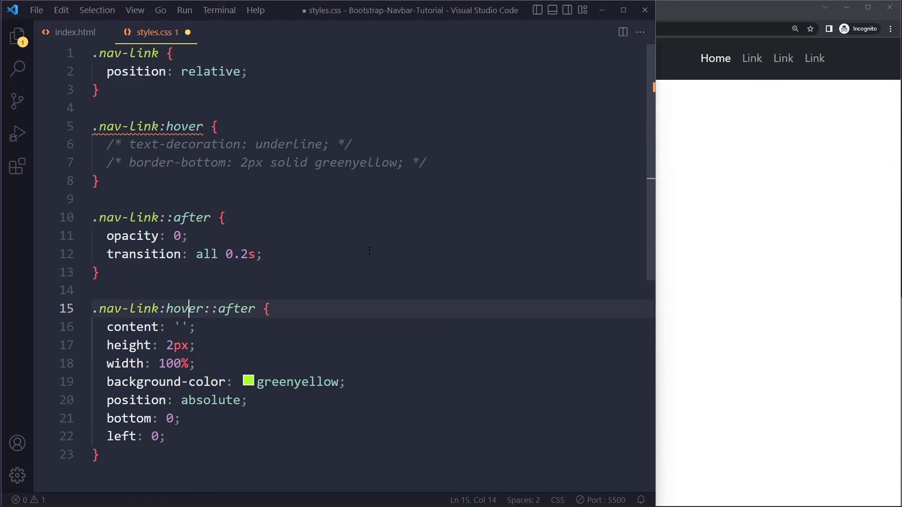
type("opacity: 1;")
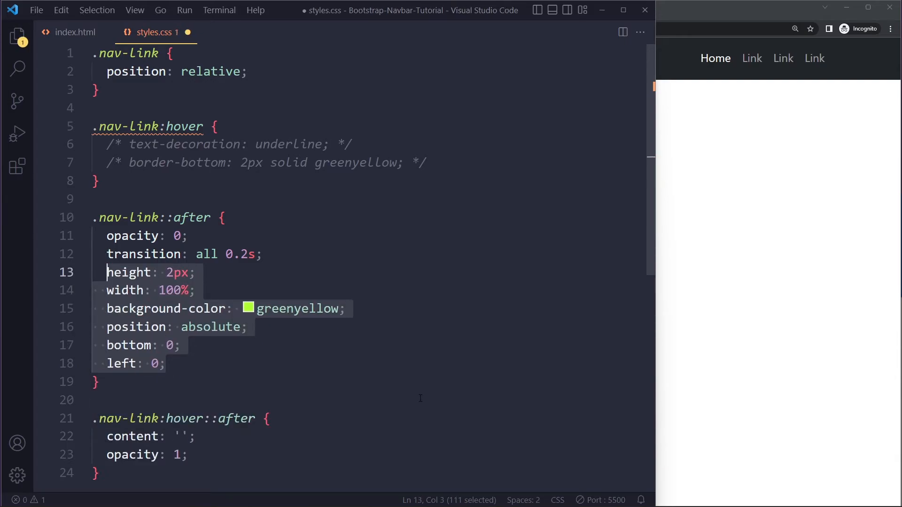
Step: Move content: ''; from the hover rule into the base ::after rule and save
scroll("down", 3)
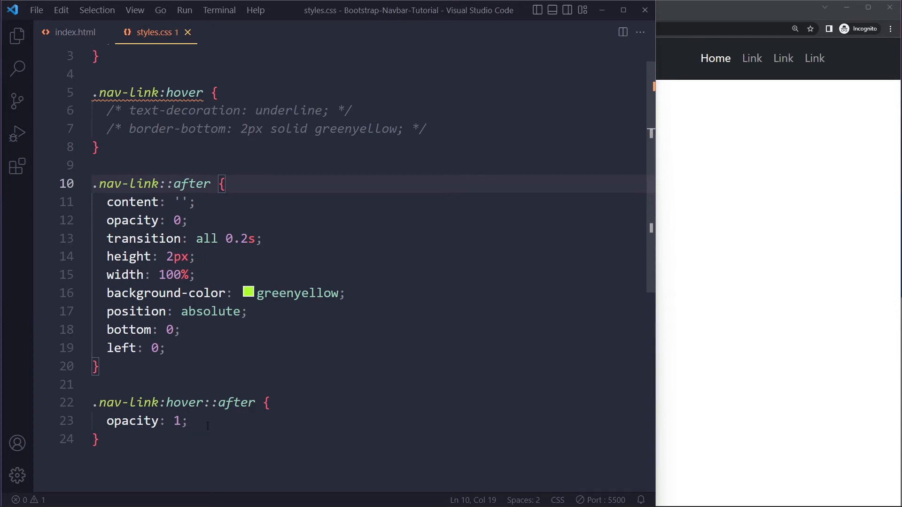
left_click(186, 404)
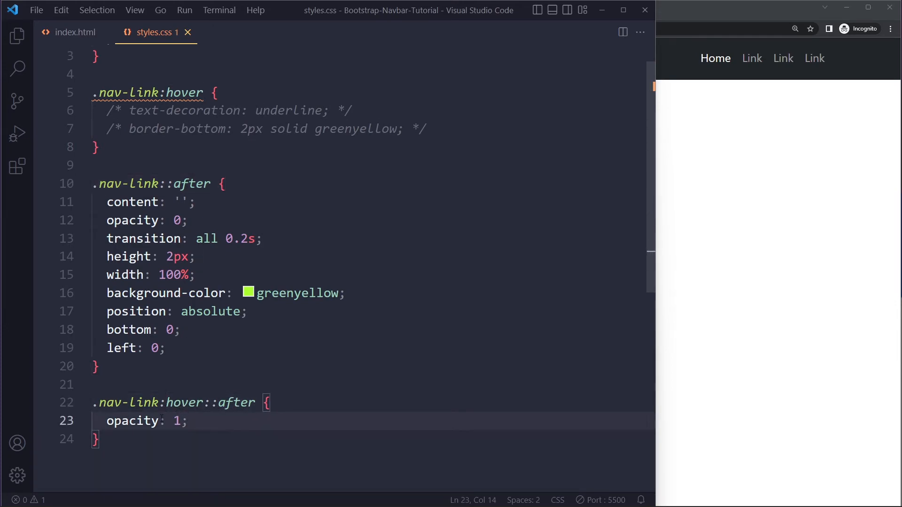
left_click(188, 220)
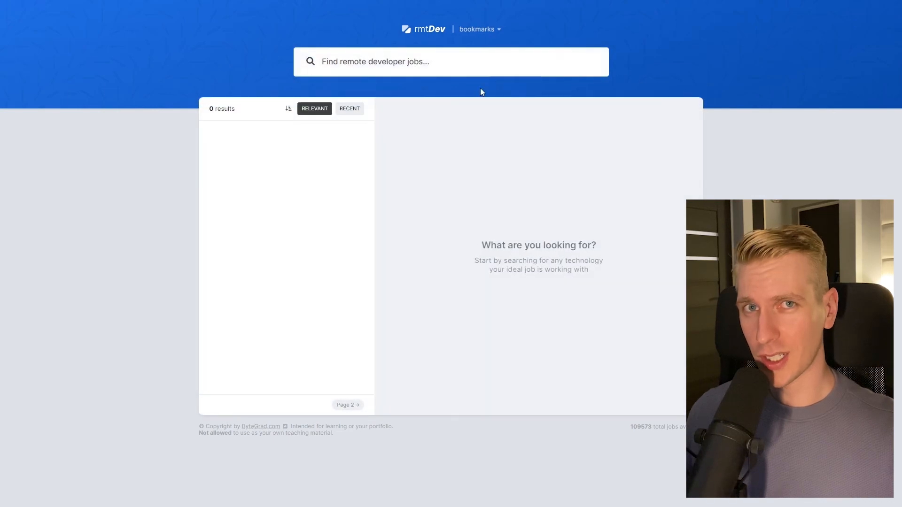
Step: Search rmtDev for 'react developer', then view SocialEditor and CorpComment's feedback board
type("react developer")
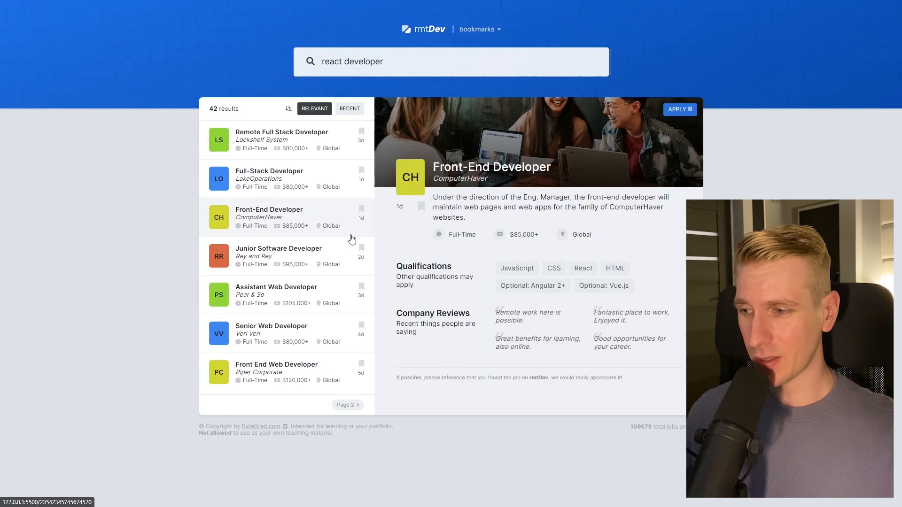
left_click(57, 8)
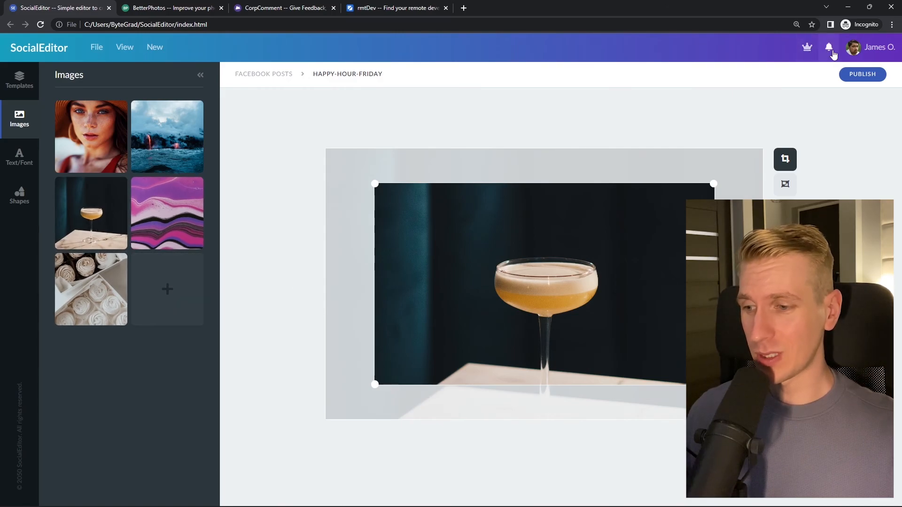
left_click(171, 8)
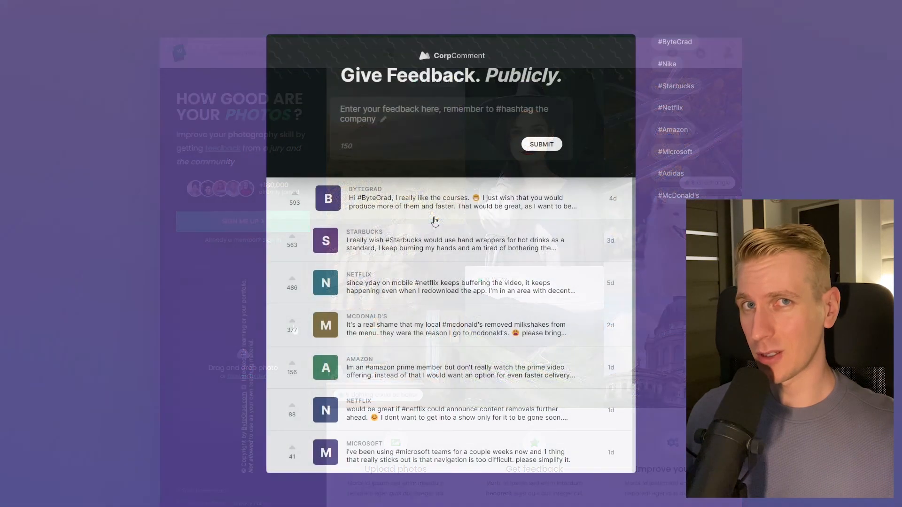
left_click(540, 144)
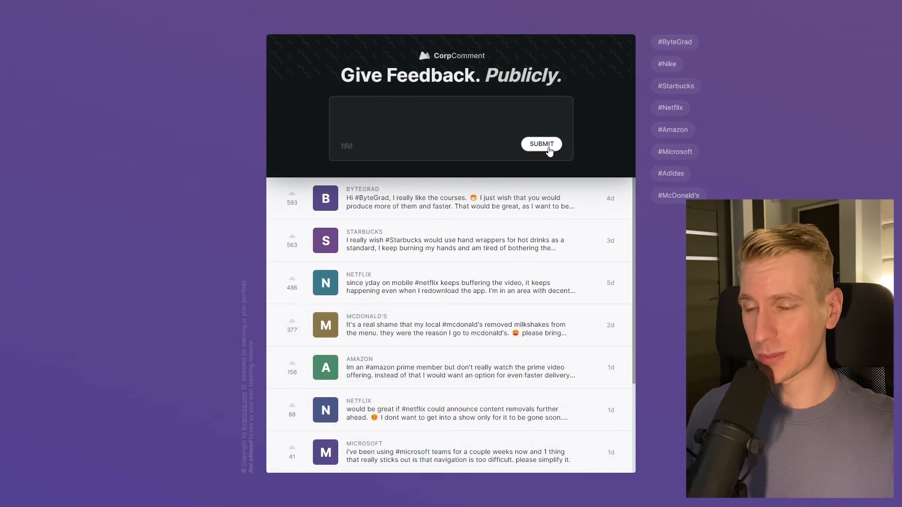